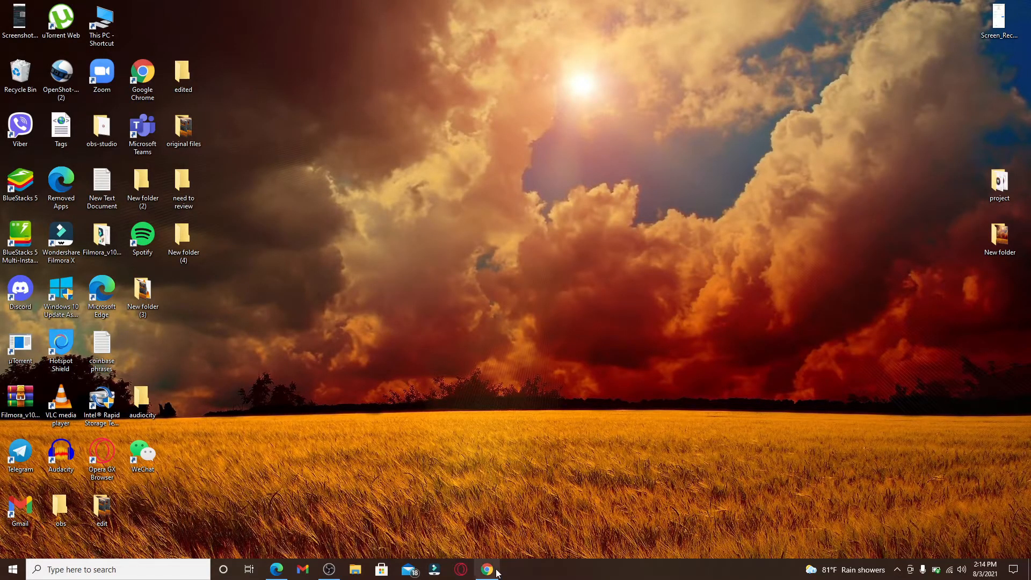
pyautogui.click(487, 569)
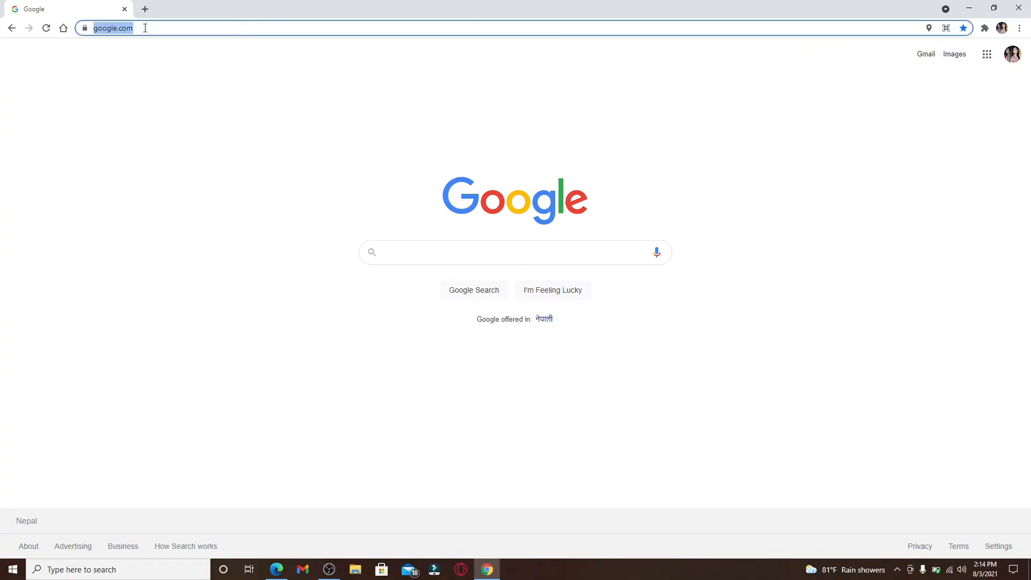
pyautogui.write('https://genshin.mihoyo.com/')
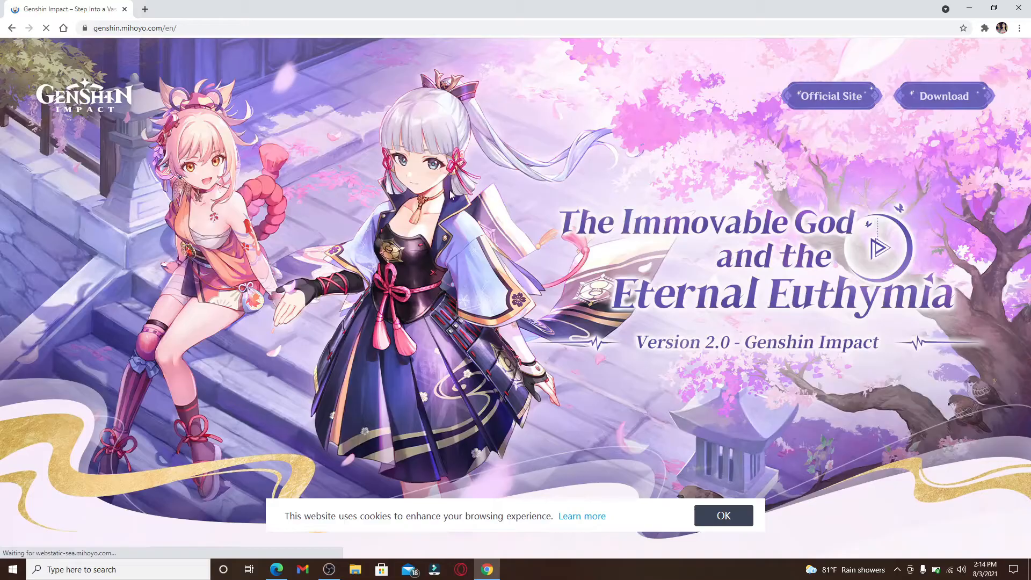
# - Accept the cookie notice on the Genshin Impact landing page
pyautogui.click(723, 516)
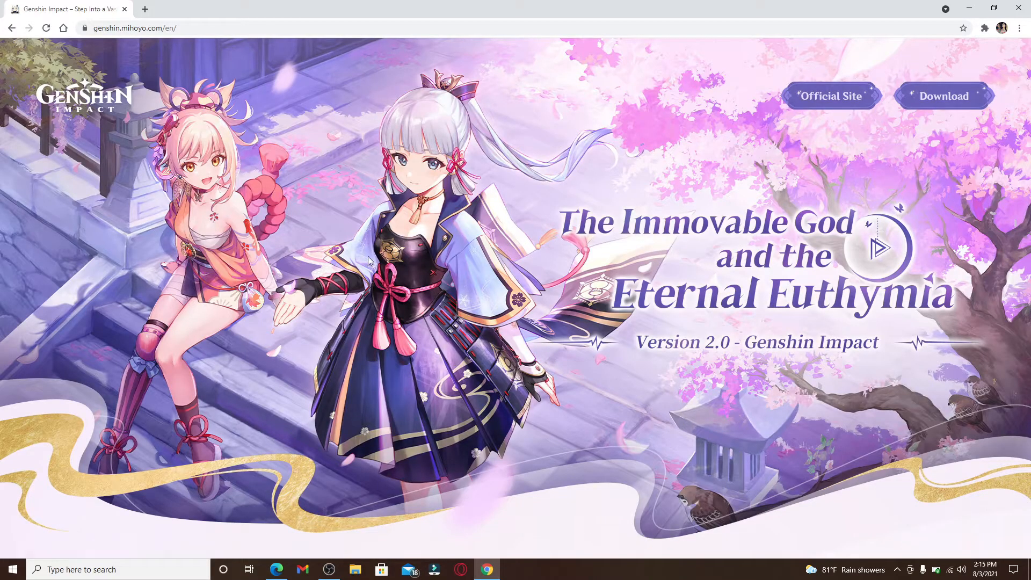
pyautogui.moveTo(950, 93)
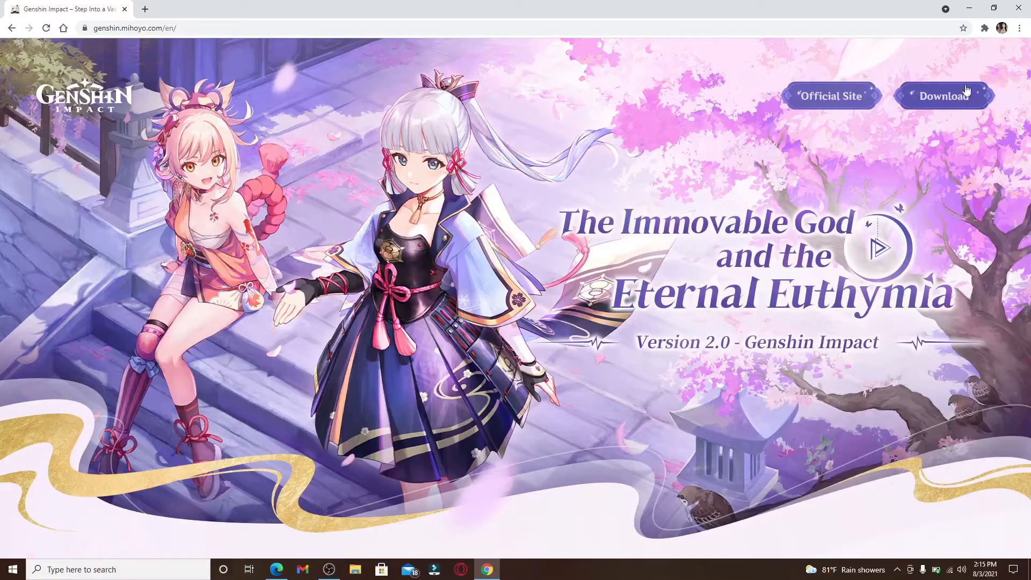
pyautogui.moveTo(772, 202)
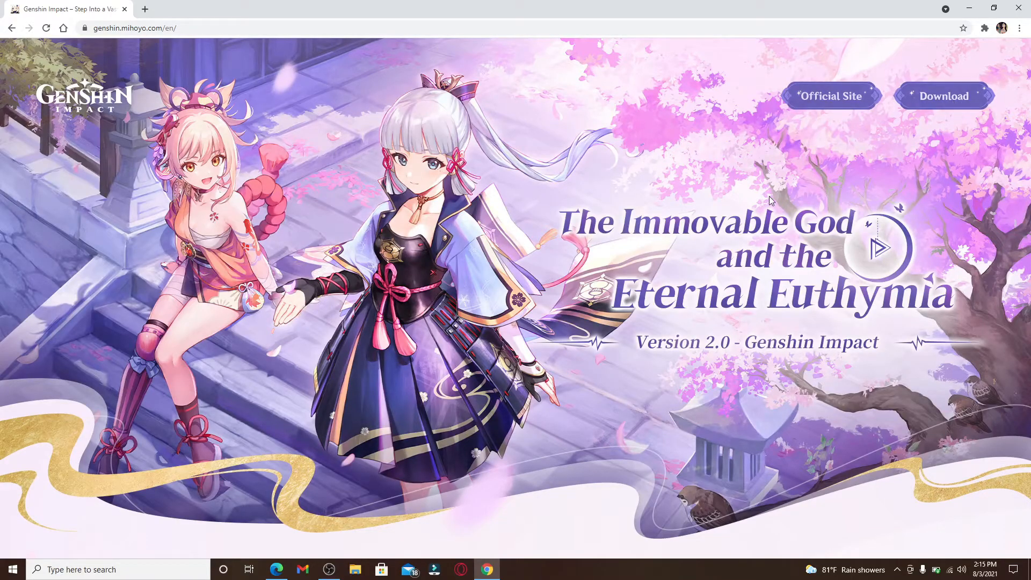
pyautogui.moveTo(831, 96)
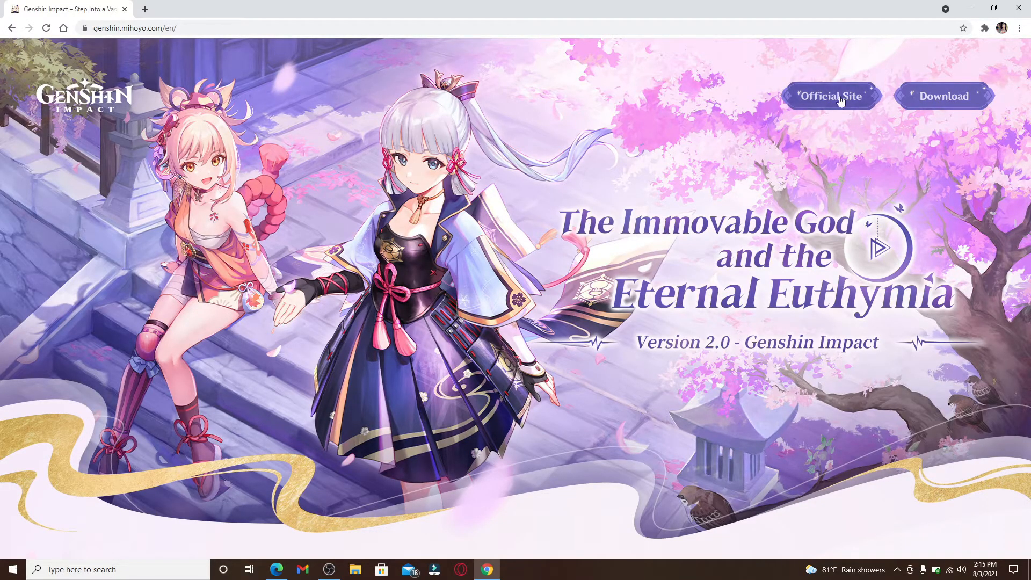
# - Open the Official Site home page from the landing page's top-right button
pyautogui.click(831, 96)
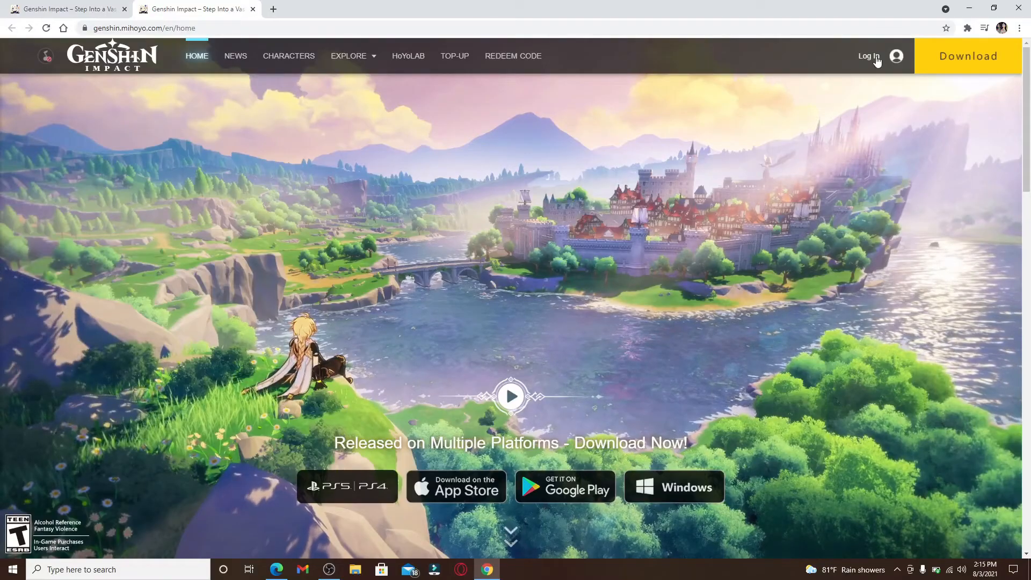
# - Open the mihoYo Log In form and enter the account email and password
pyautogui.click(868, 55)
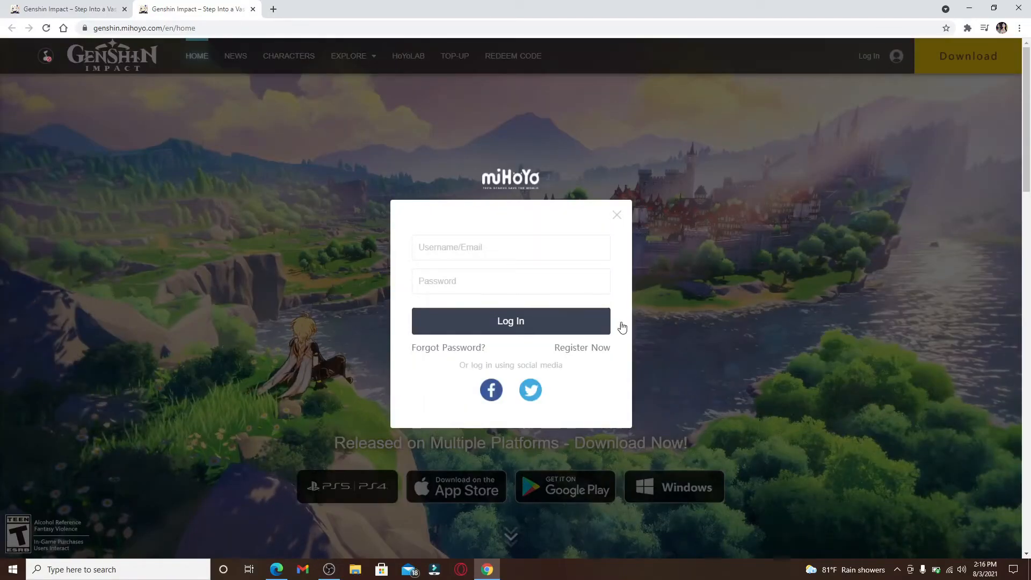
pyautogui.click(510, 247)
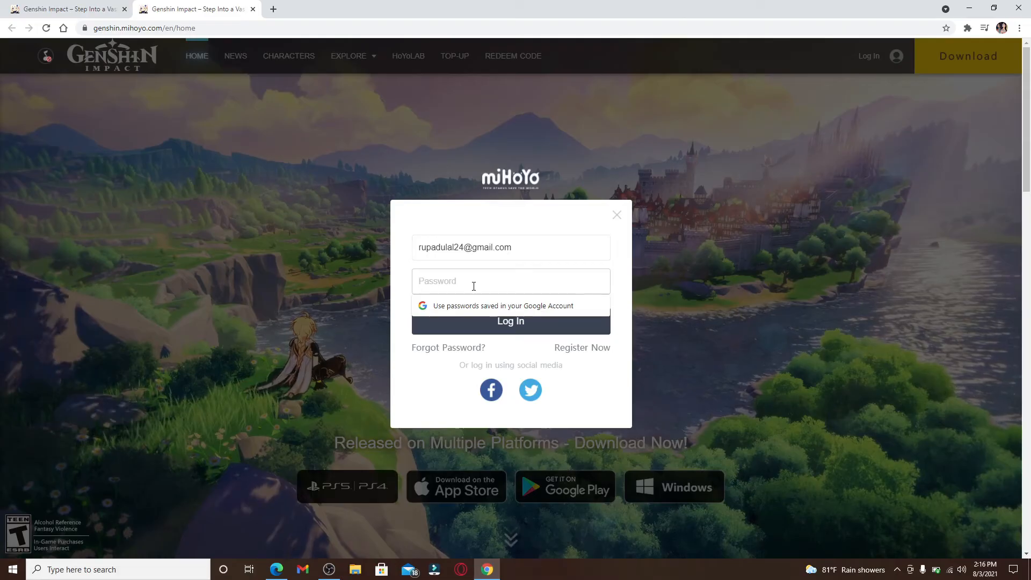
pyautogui.write('•')
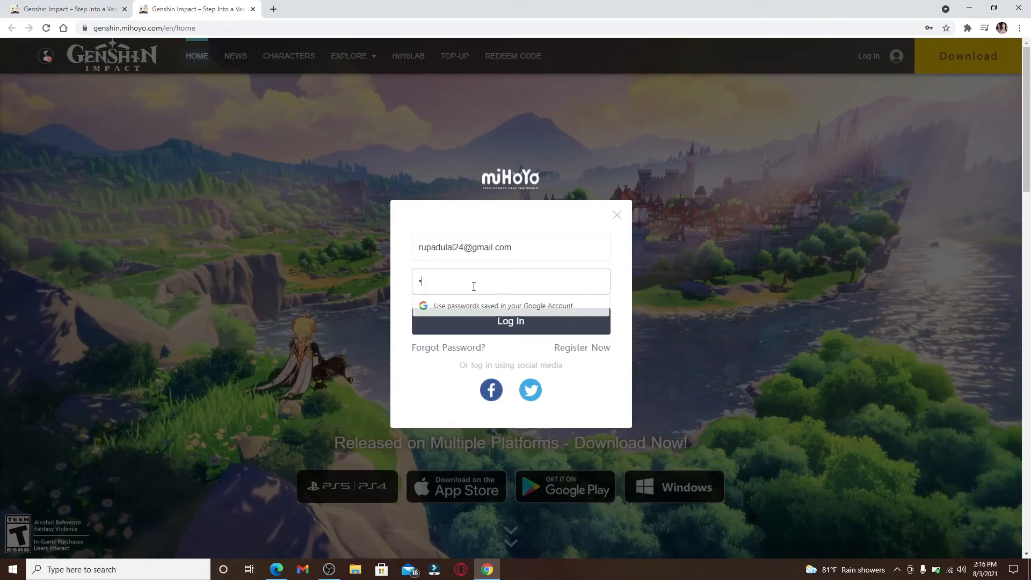
pyautogui.write('password')
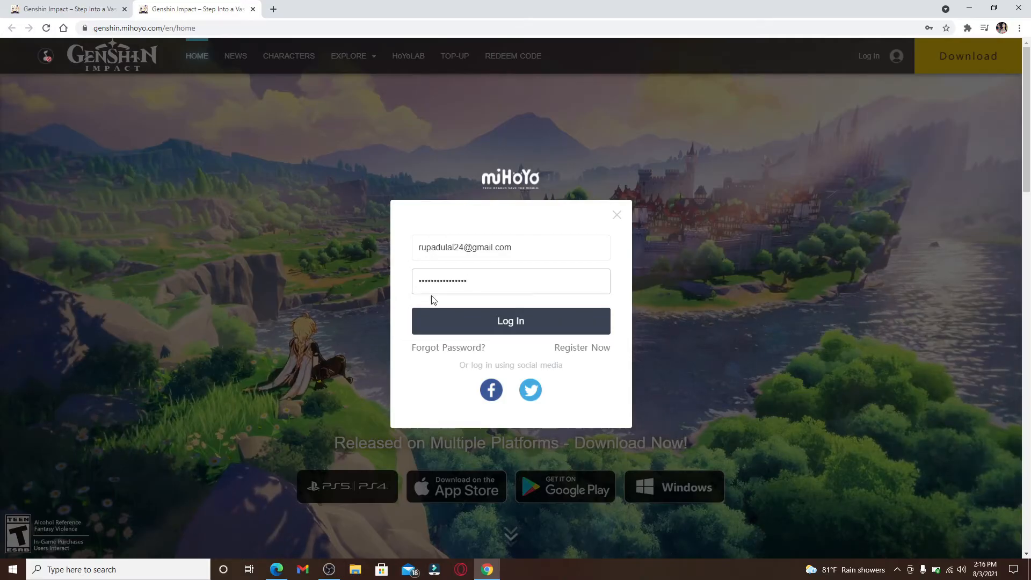
pyautogui.moveTo(448, 348)
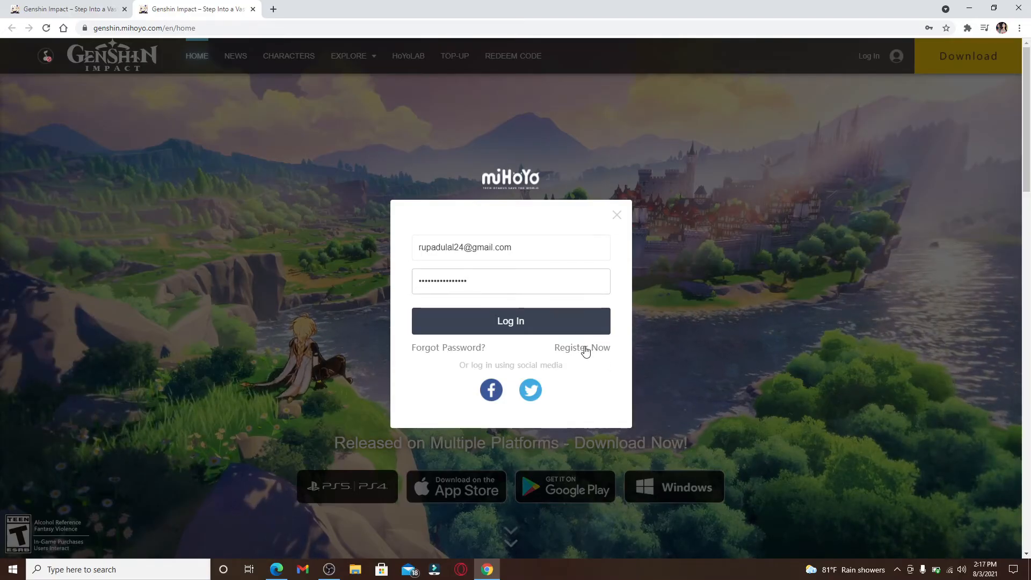
pyautogui.click(511, 281)
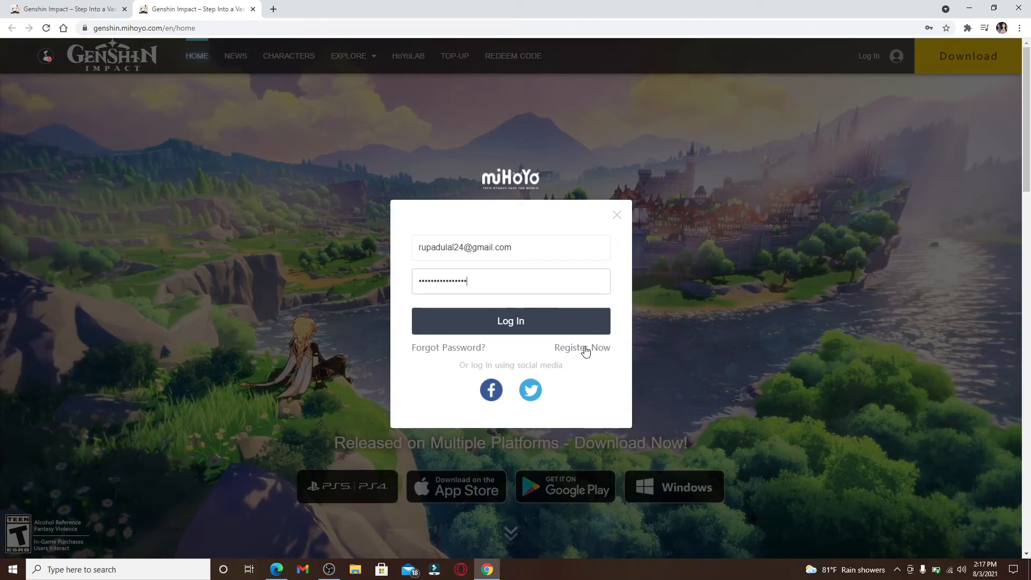
pyautogui.moveTo(480, 407)
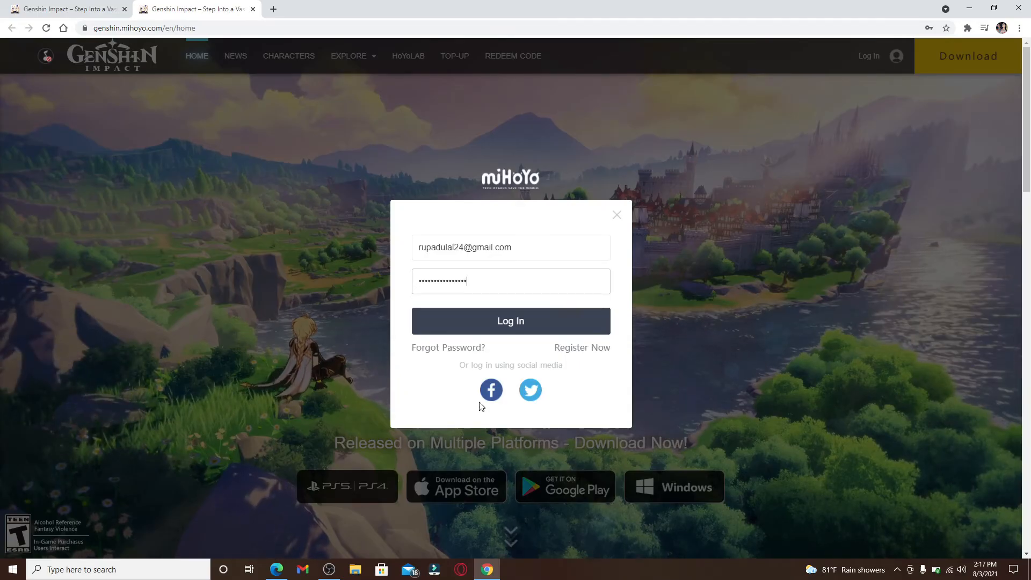
pyautogui.moveTo(530, 390)
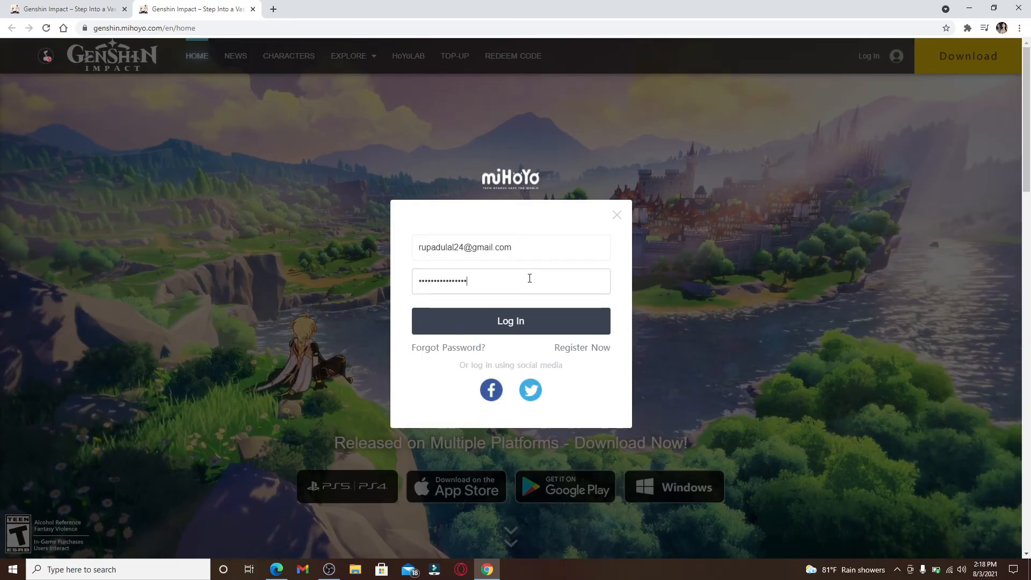
# - Submit the login dialog and minimize the Chrome window
pyautogui.click(511, 322)
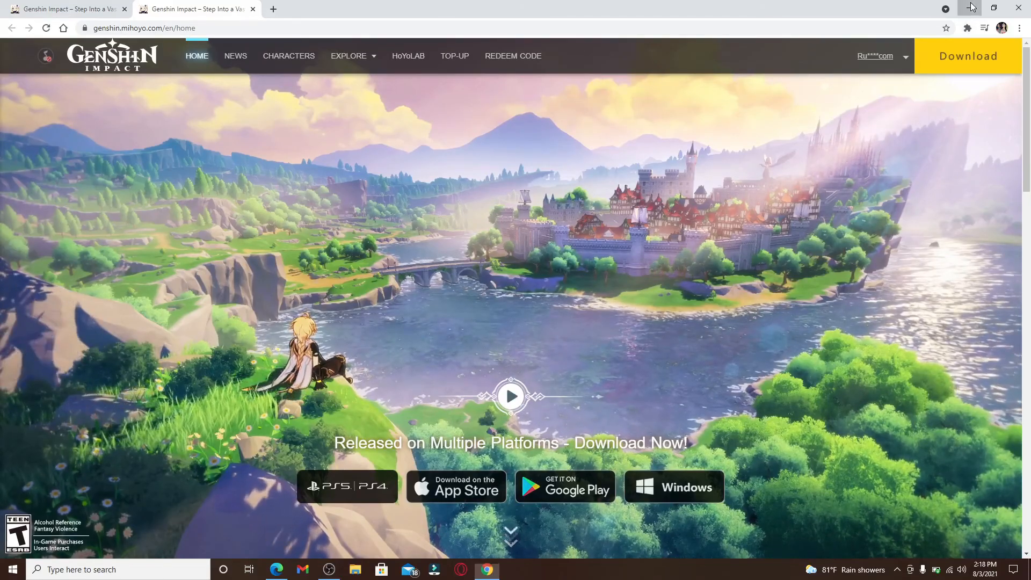
pyautogui.click(946, 8)
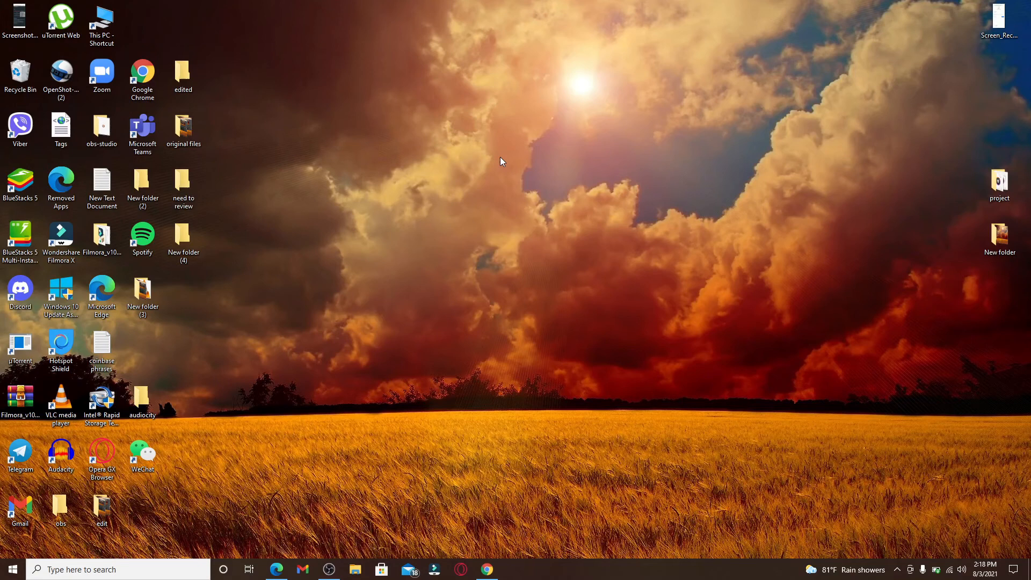